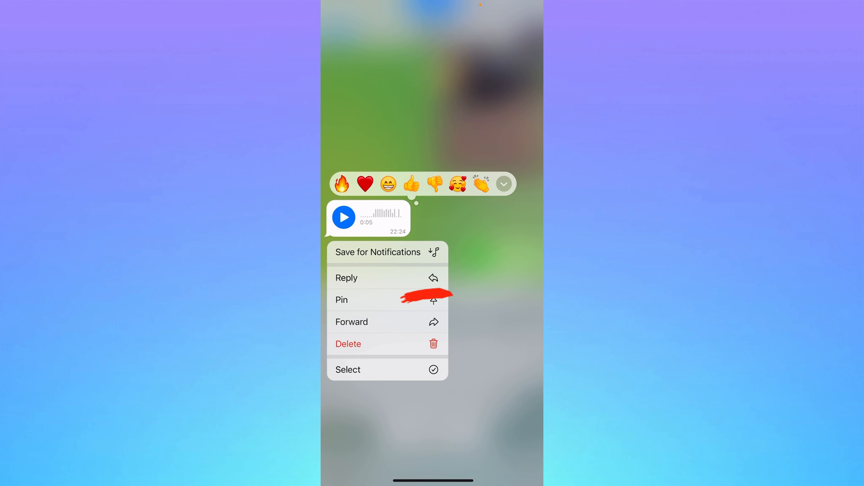
- Share the 0:05 voice message via Save to Files as telegram_audio in AAA photos
{"action": "left_click", "coordinate": [348, 369]}
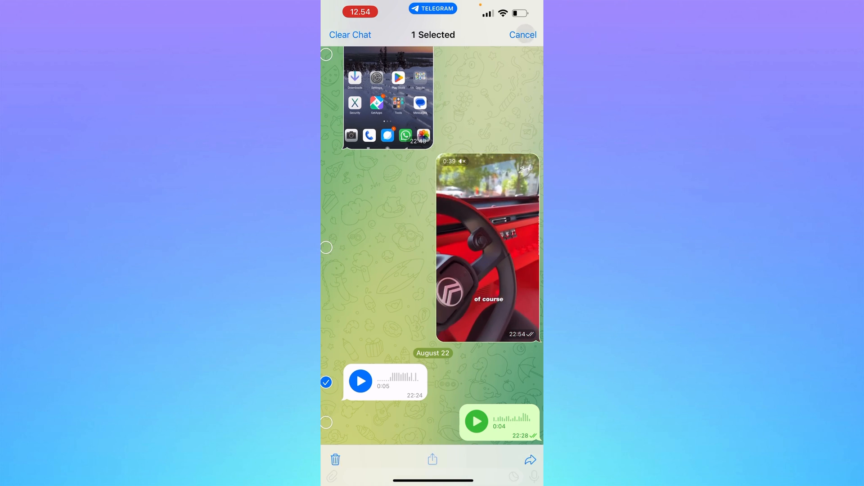
{"action": "left_click", "coordinate": [530, 460]}
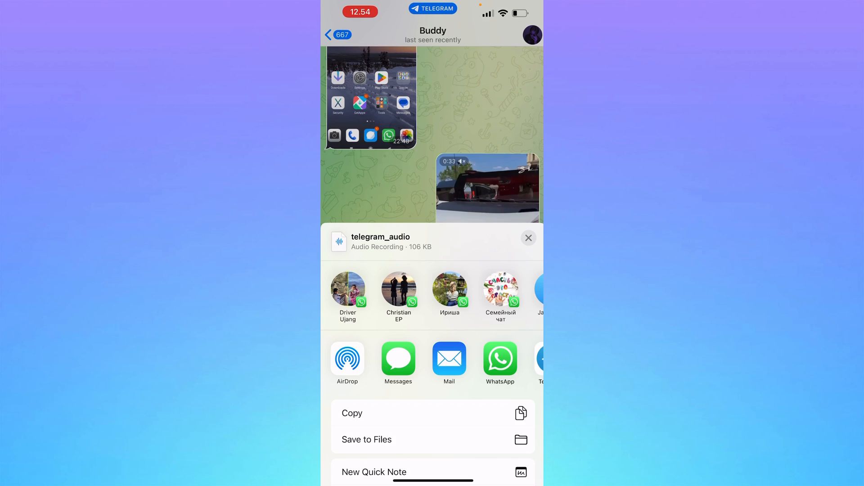
{"action": "left_click", "coordinate": [366, 439]}
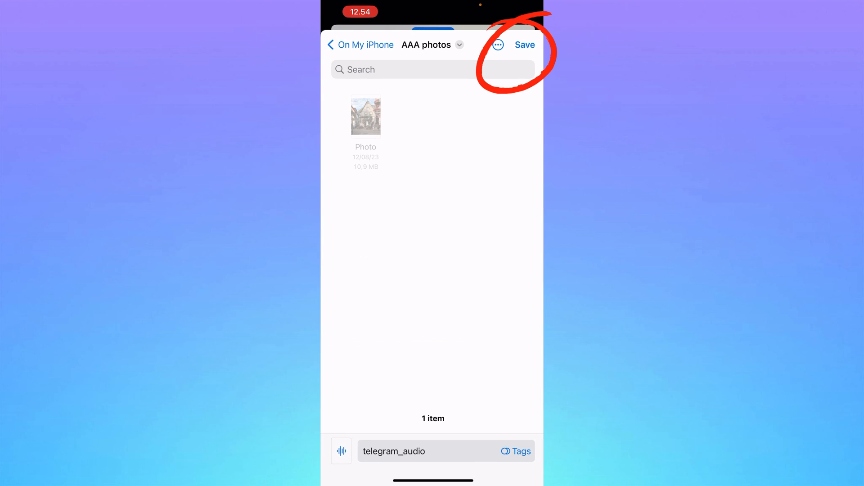
{"action": "left_click", "coordinate": [523, 45]}
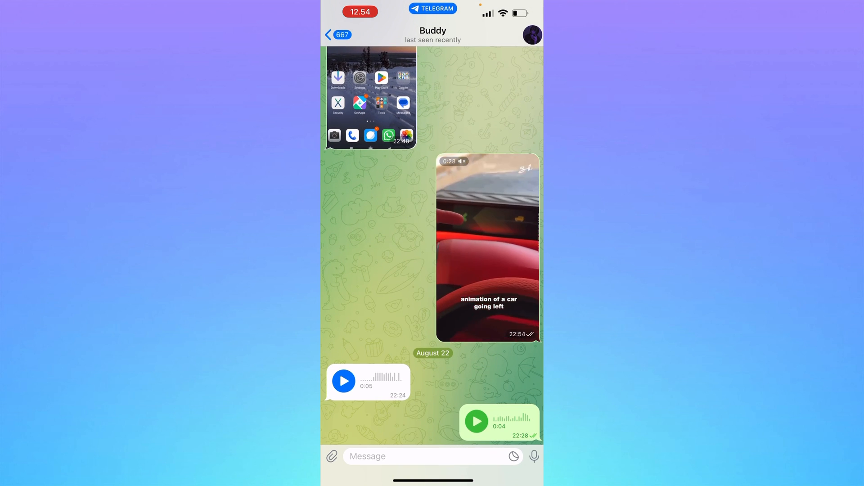